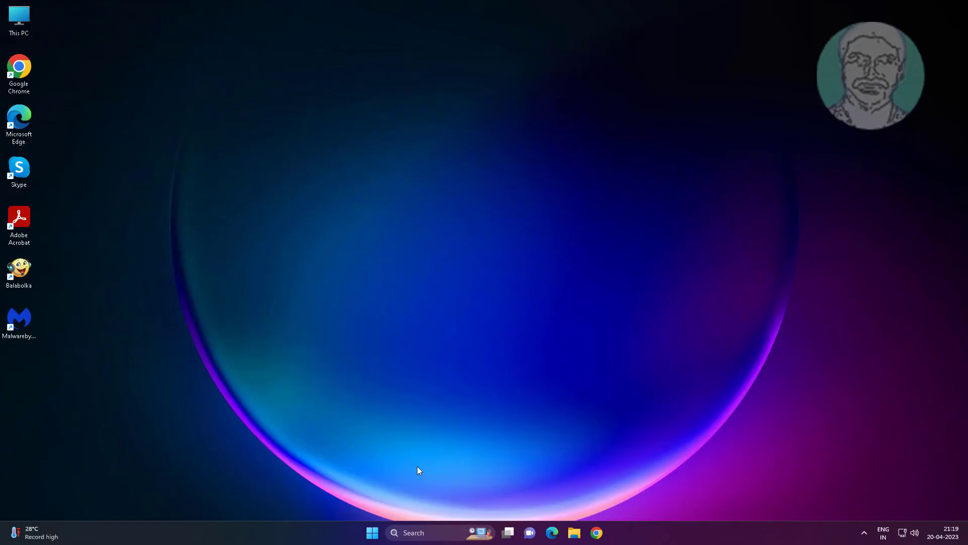
pyautogui.moveTo(413, 470)
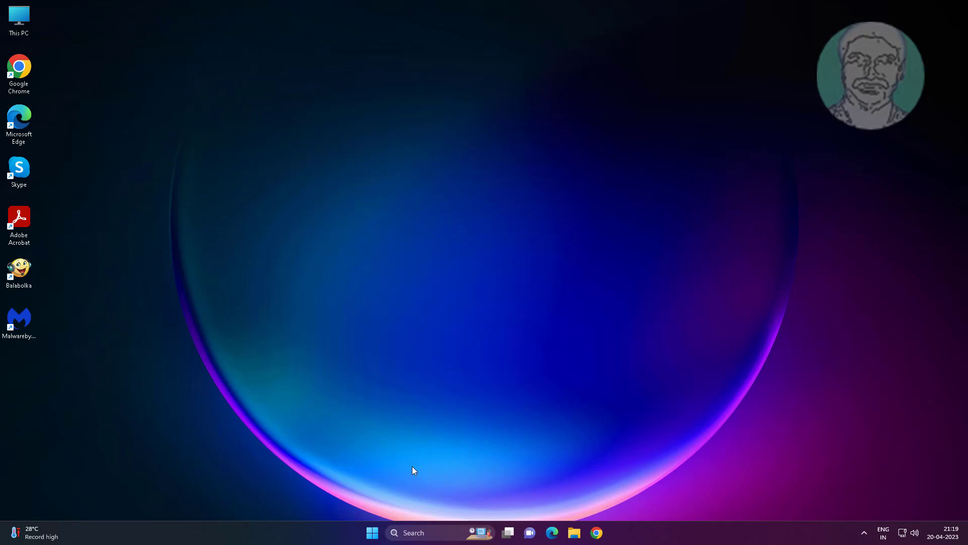
# Step: Launch Disk Management from the Start button's quick link menu
pyautogui.rightClick(372, 532)
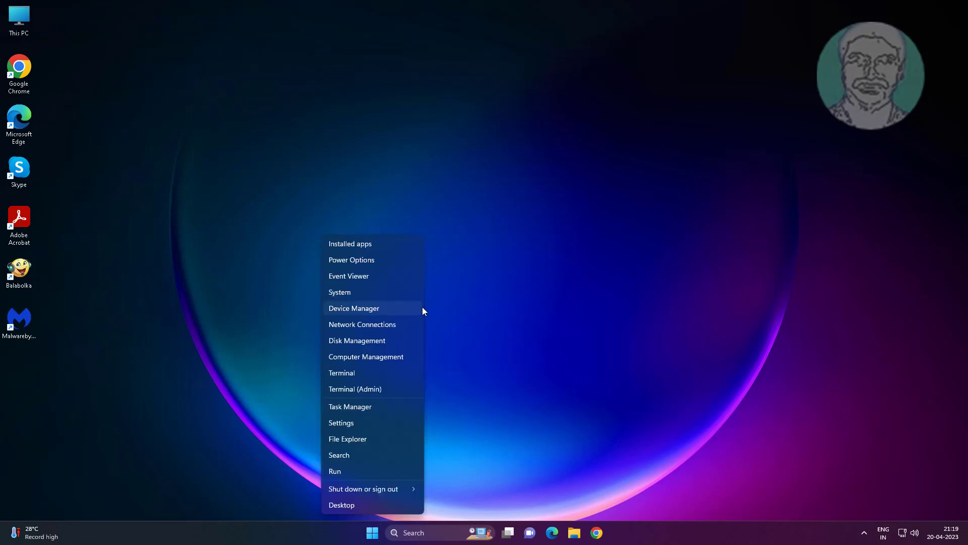
pyautogui.click(361, 344)
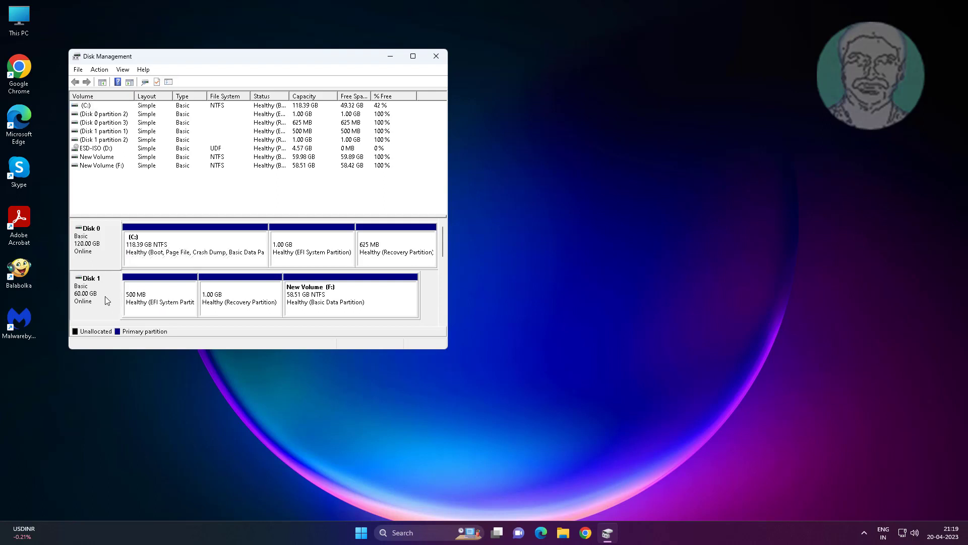
# Step: Review Disk 1's EFI, recovery and New Volume (F:) partitions, then minimise Disk Management
pyautogui.click(159, 296)
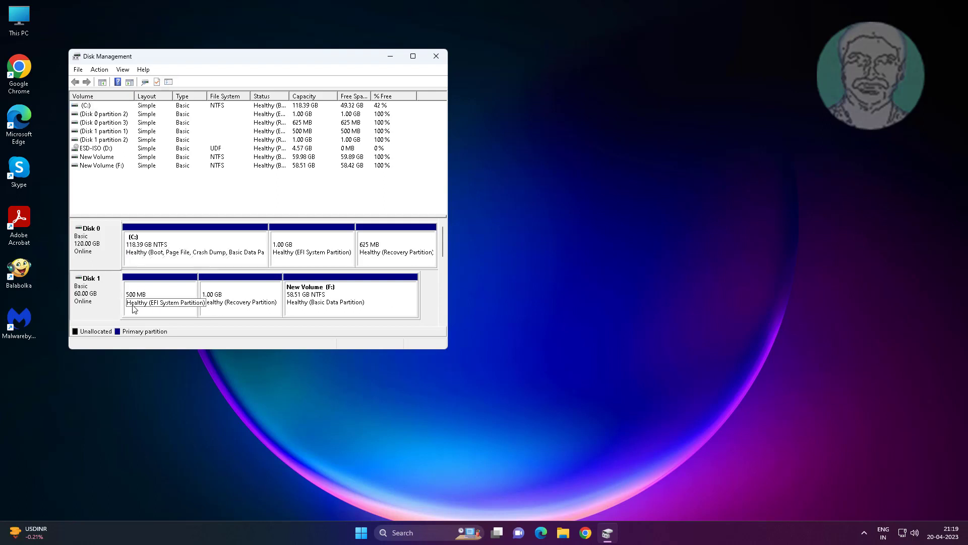
pyautogui.click(160, 297)
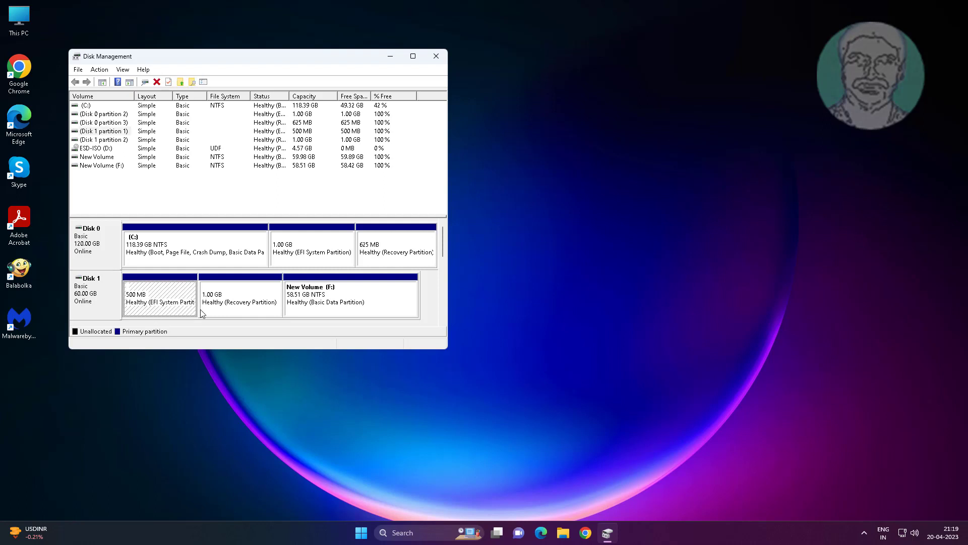
pyautogui.click(240, 297)
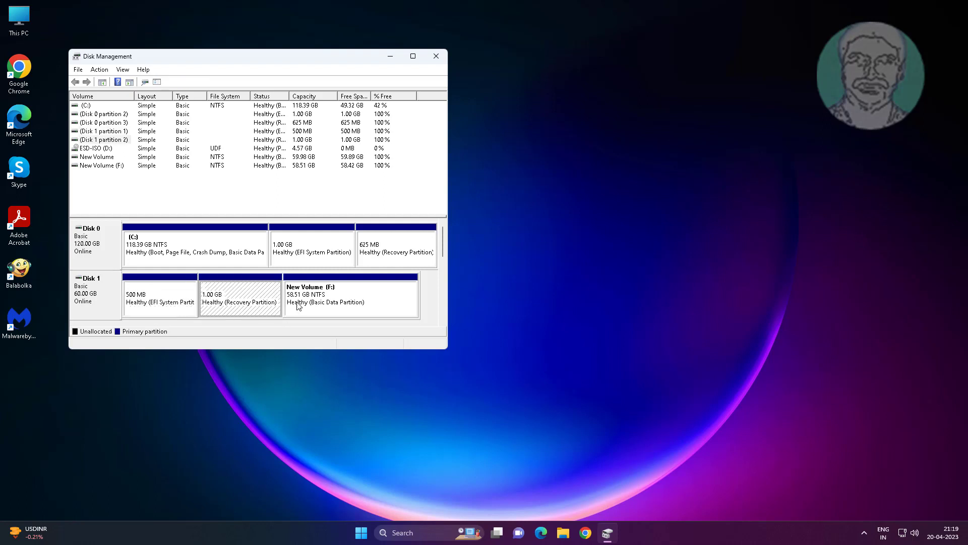
pyautogui.click(350, 300)
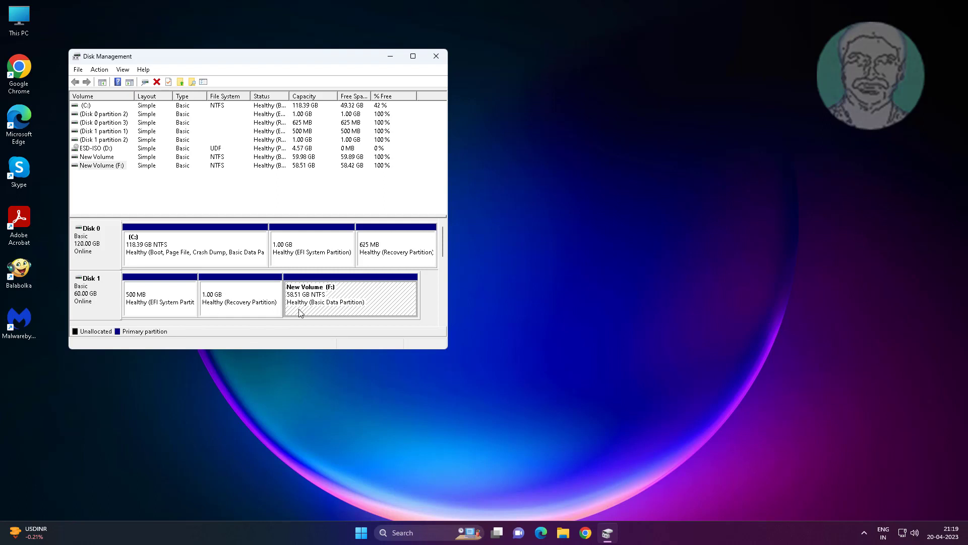
pyautogui.click(436, 56)
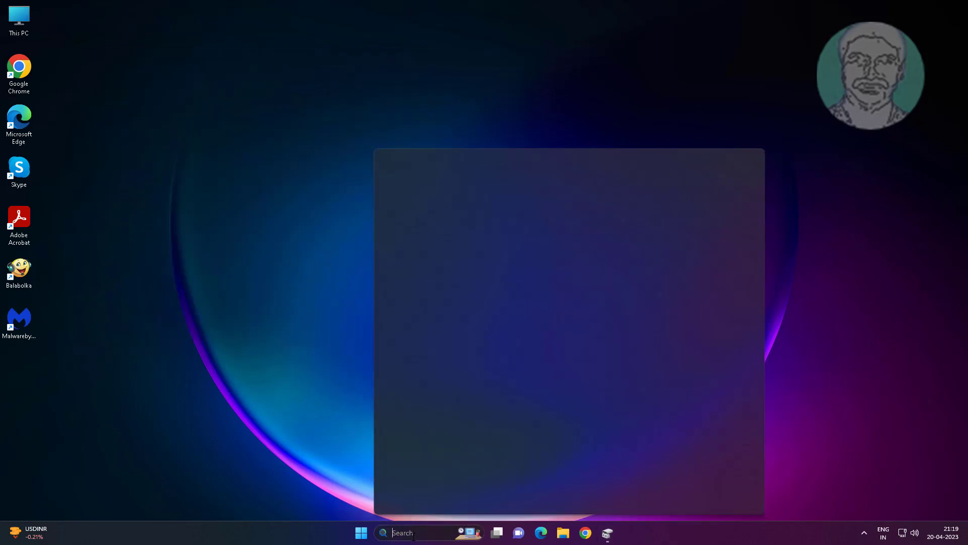
# Step: Search for cmd and start Command Prompt as administrator
pyautogui.write('cmd')
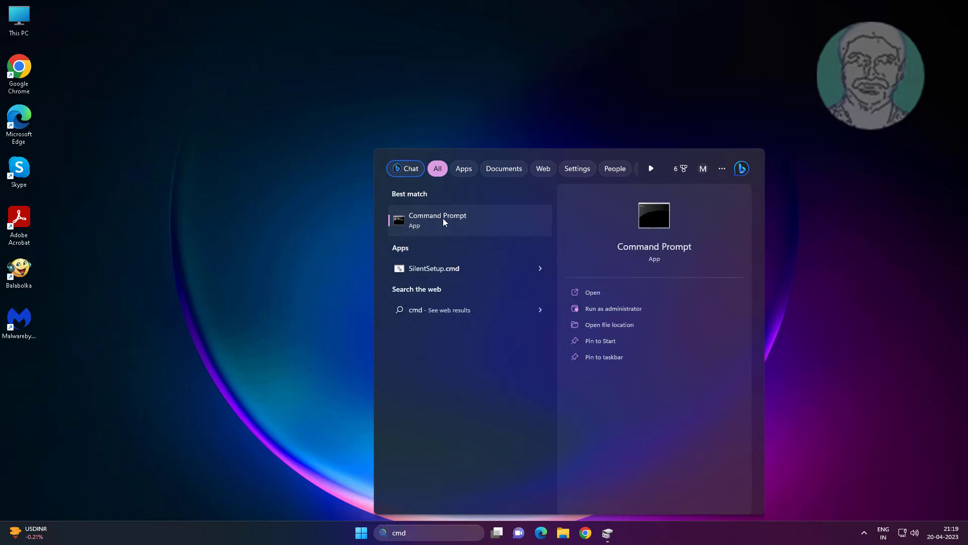
pyautogui.click(613, 308)
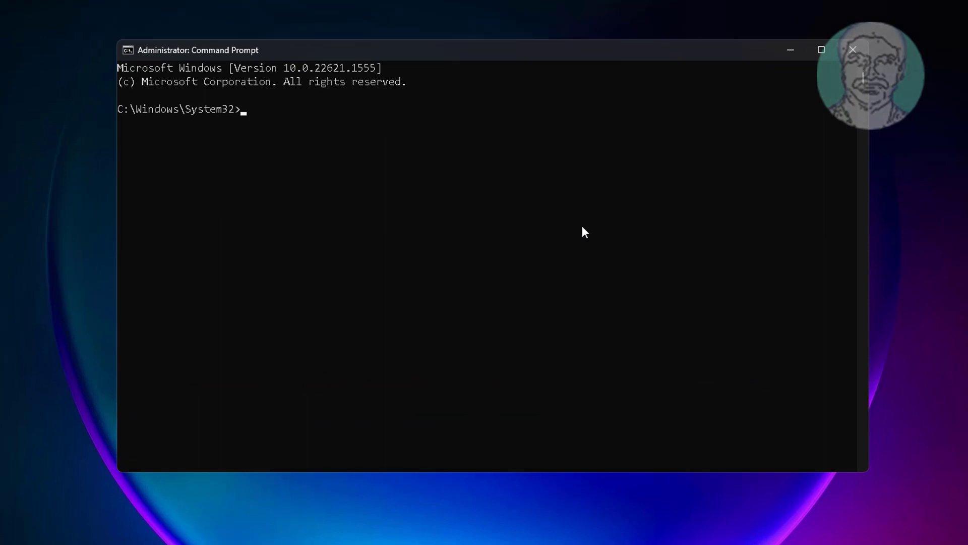
# Step: Start diskpart and run list disk to show the four online disks
pyautogui.write('d')
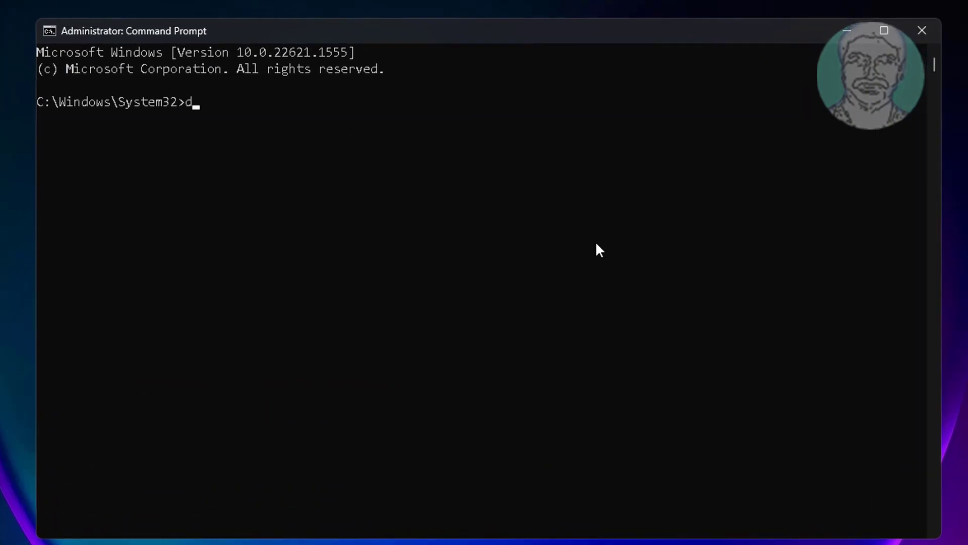
pyautogui.write('iskpart')
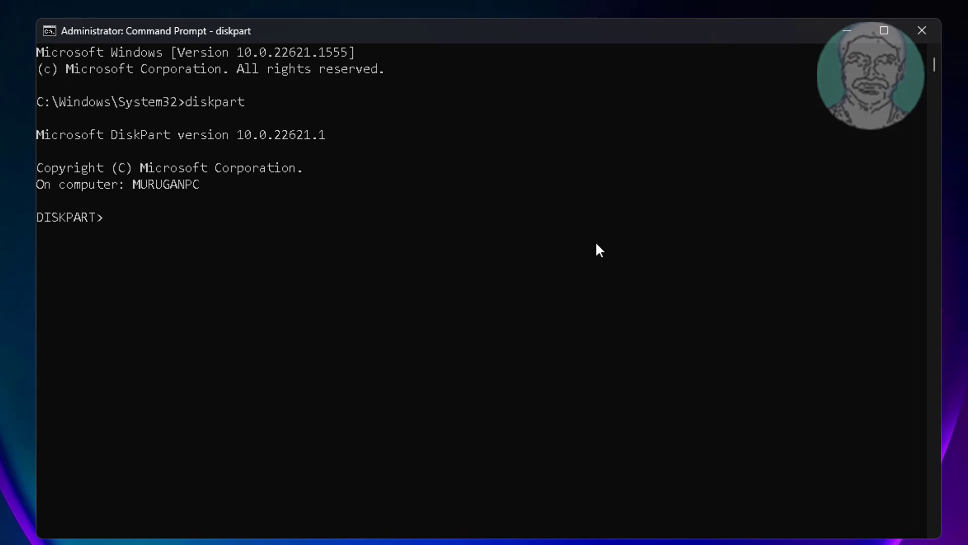
pyautogui.write('list disk')
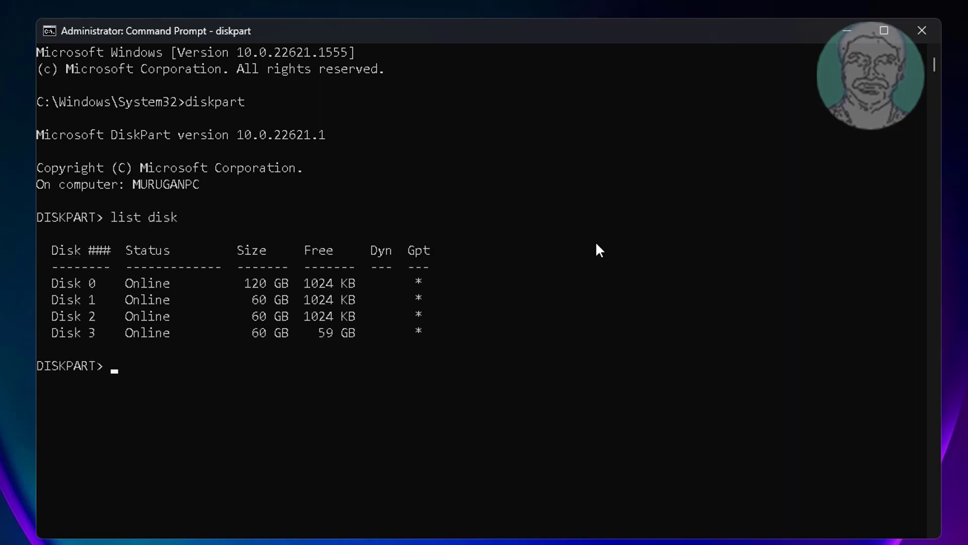
pyautogui.click(881, 29)
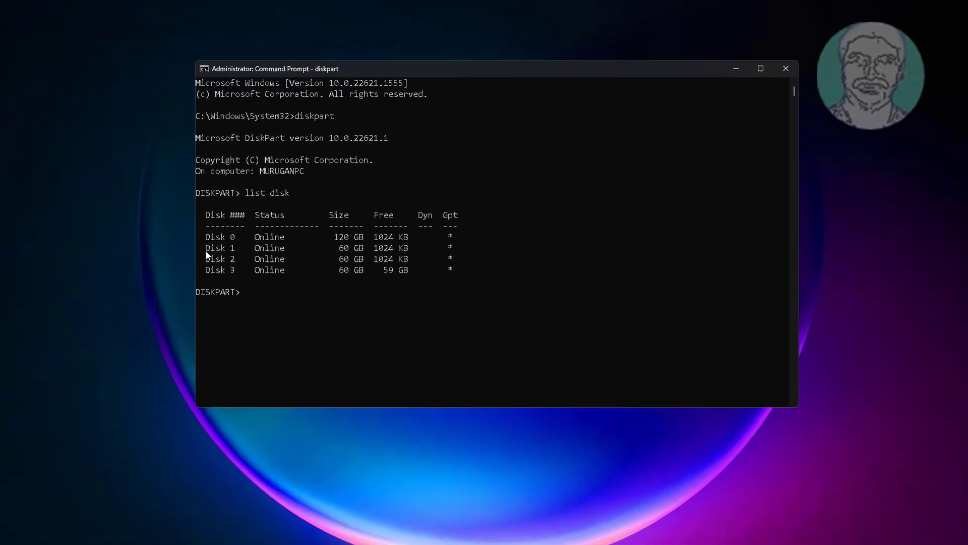
# Step: Select disk 1 and list its three partitions, checking them against Disk Management
pyautogui.click(760, 68)
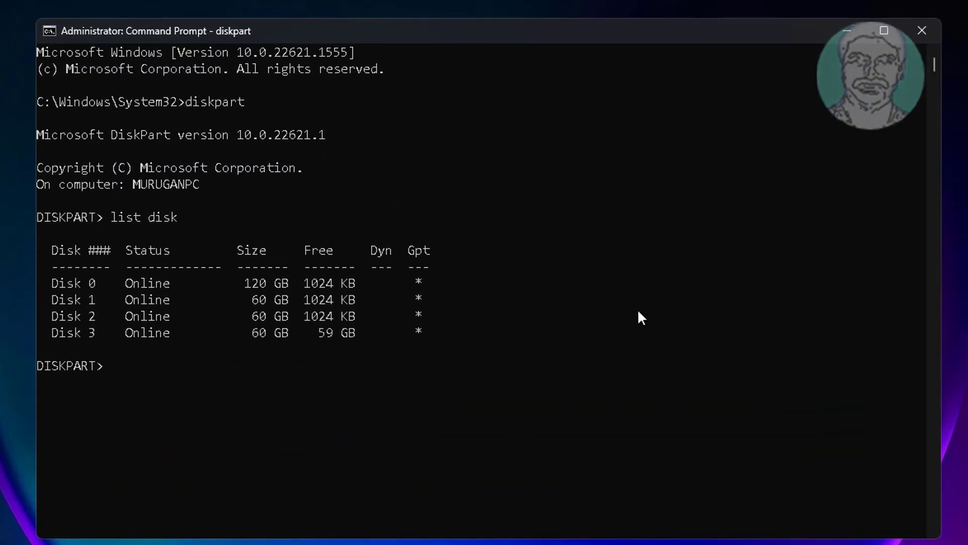
pyautogui.write('select disk')
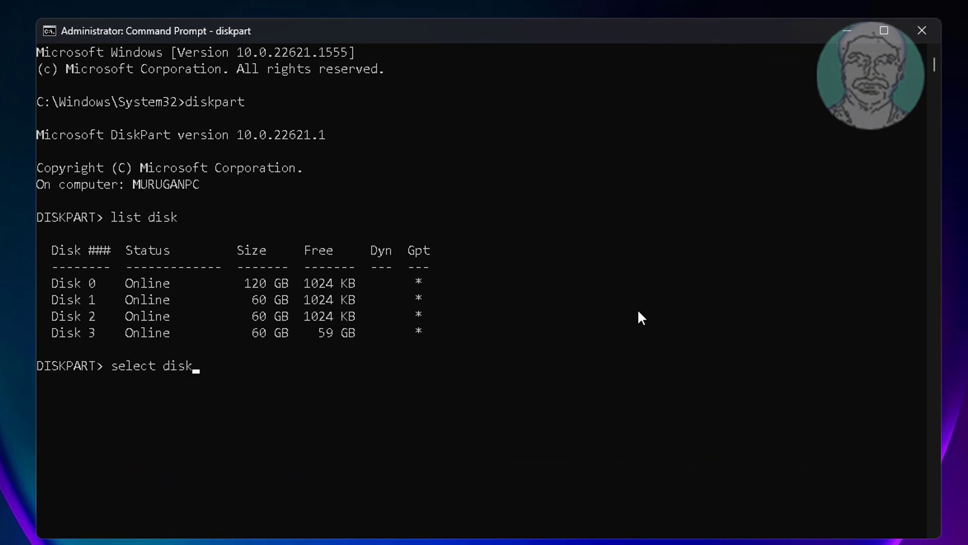
pyautogui.write('1')
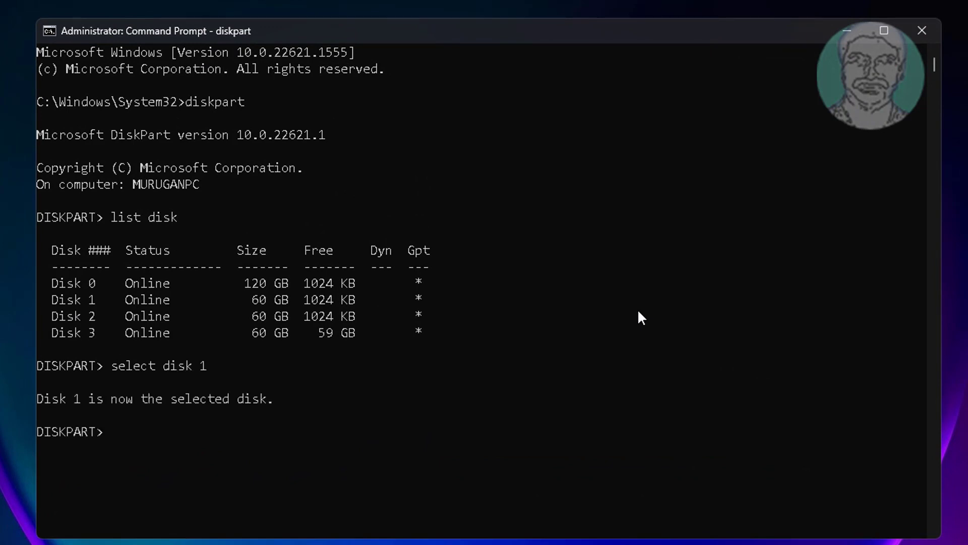
pyautogui.write('list')
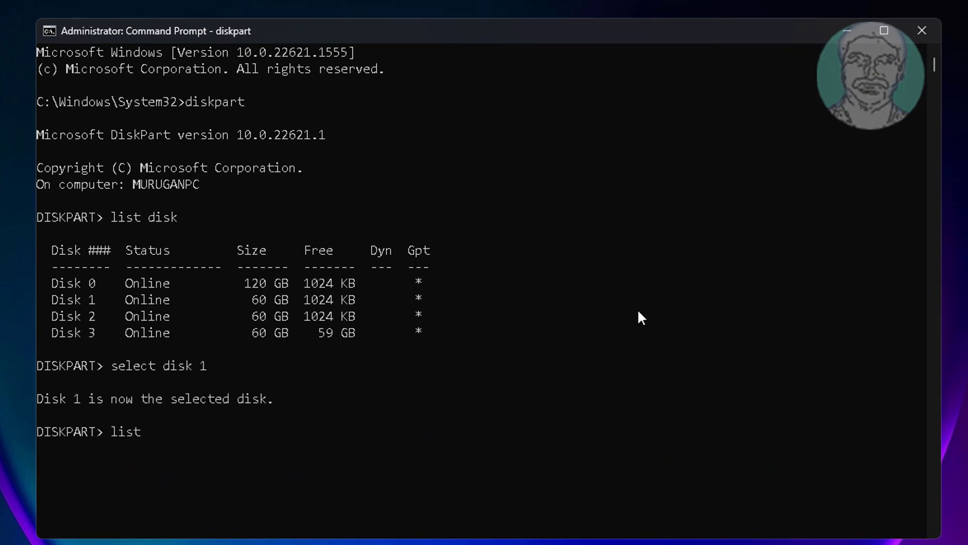
pyautogui.write('list part')
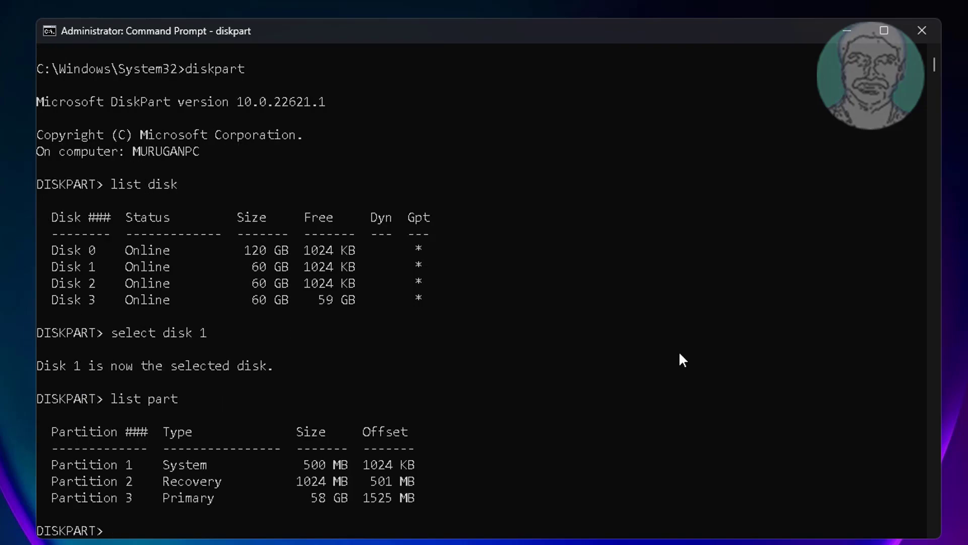
pyautogui.click(883, 31)
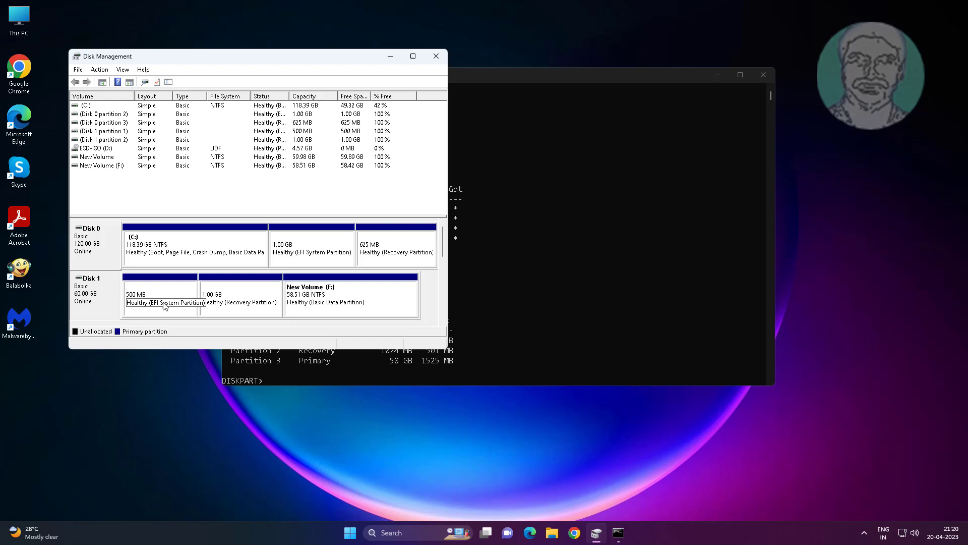
pyautogui.click(350, 296)
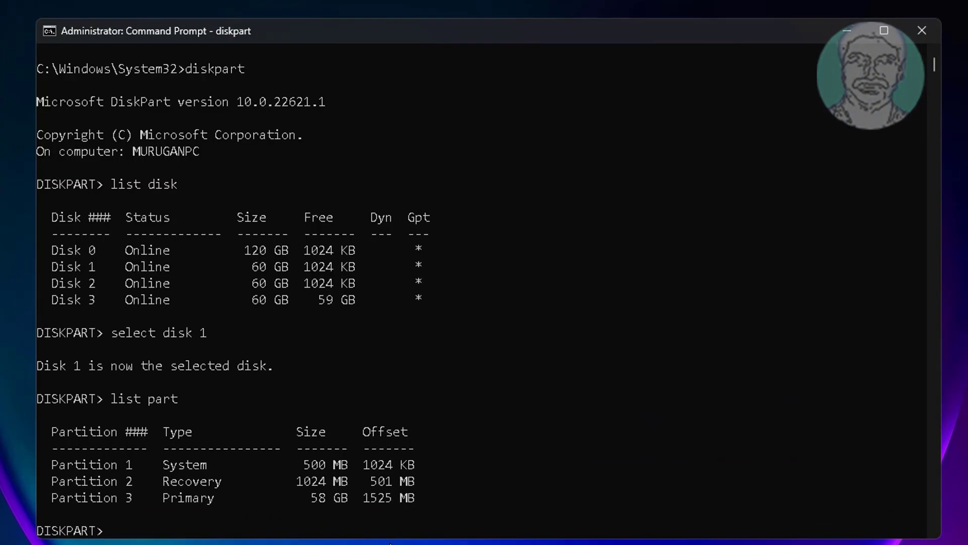
# Step: Select partition 1 and list Disk 1's partitions to confirm the 500 MB System partition
pyautogui.click(54, 464)
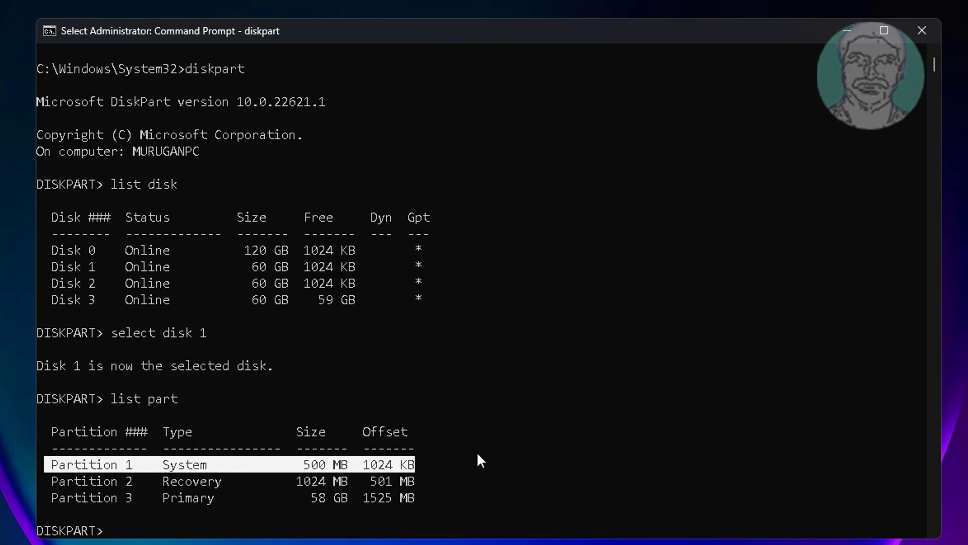
pyautogui.write('se')
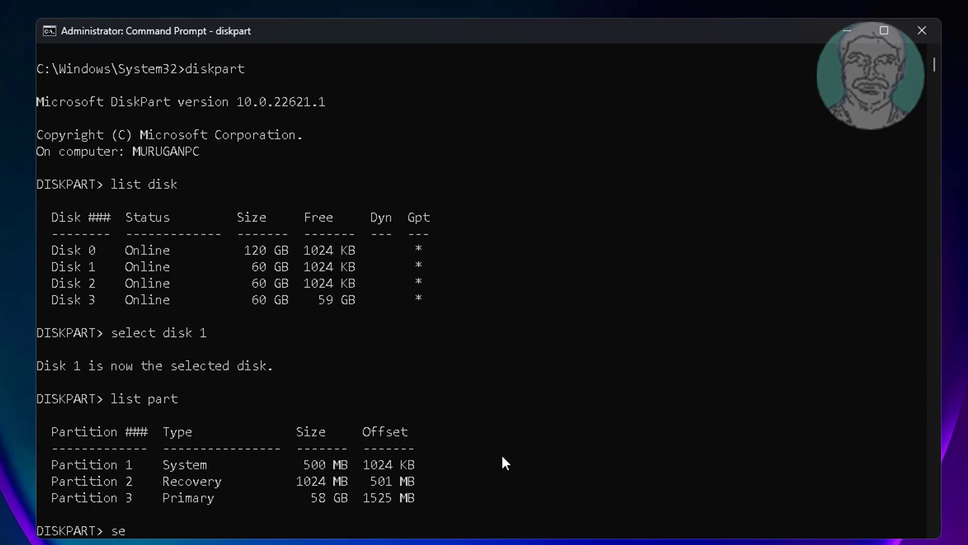
pyautogui.write('lect par')
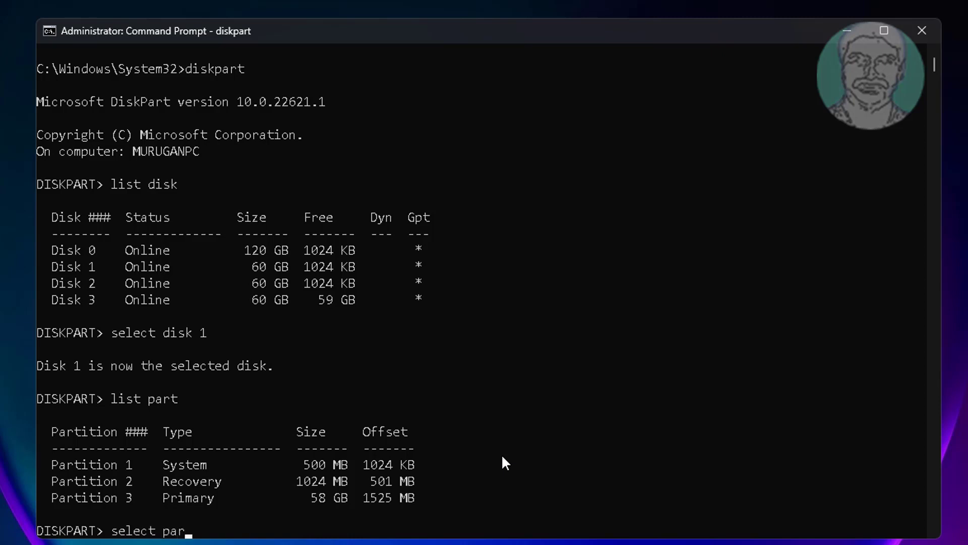
pyautogui.write('tition 1')
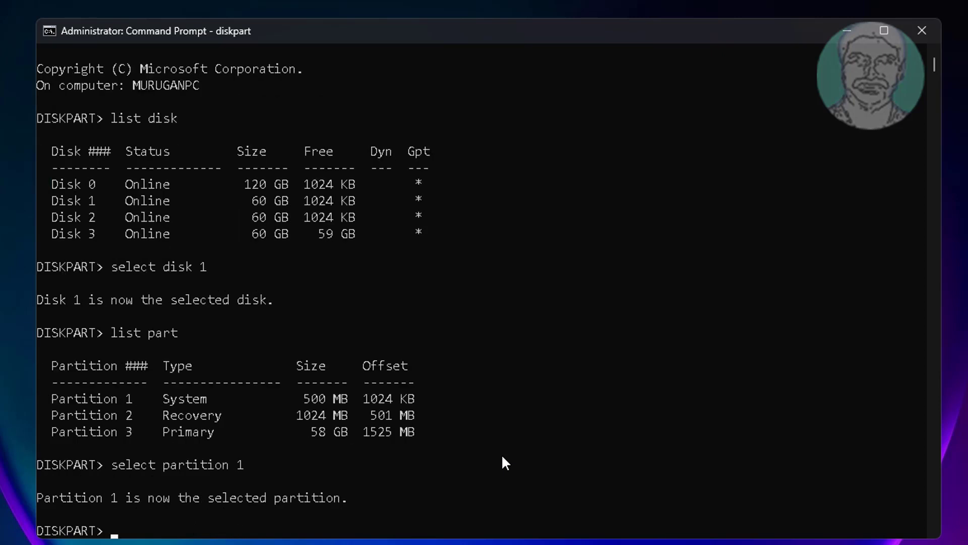
pyautogui.write('list part')
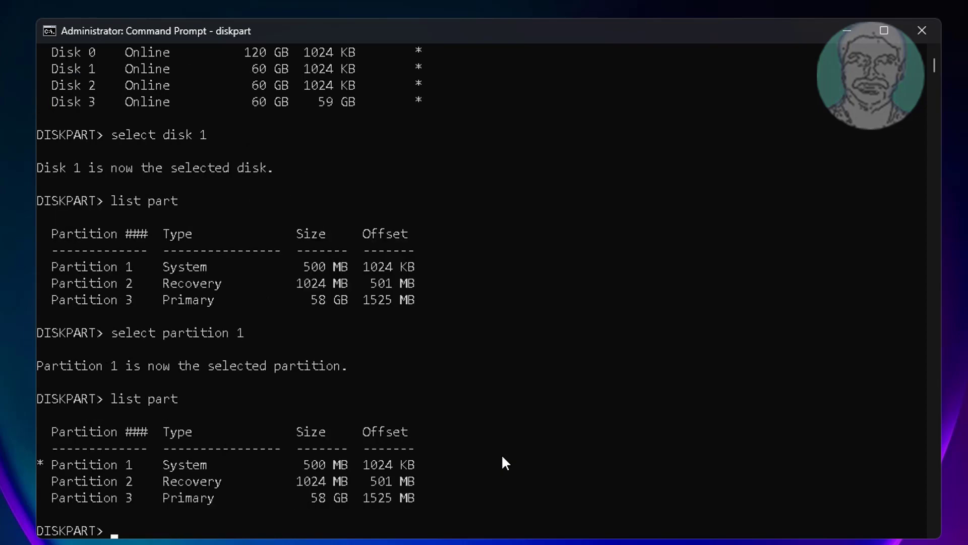
# Step: Delete partition 1 with del part override and relist to confirm only partitions 2 and 3 remain
pyautogui.scroll(-3)
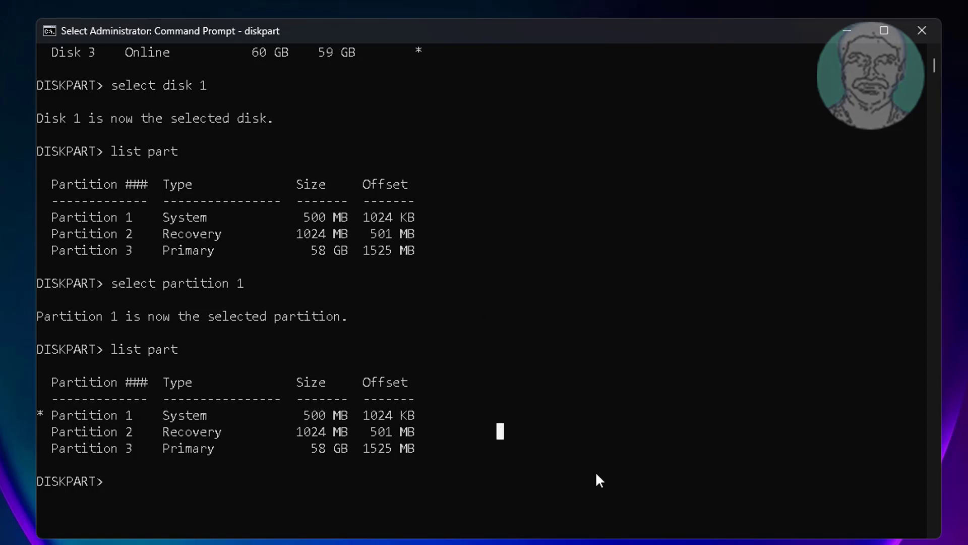
pyautogui.write('del part override')
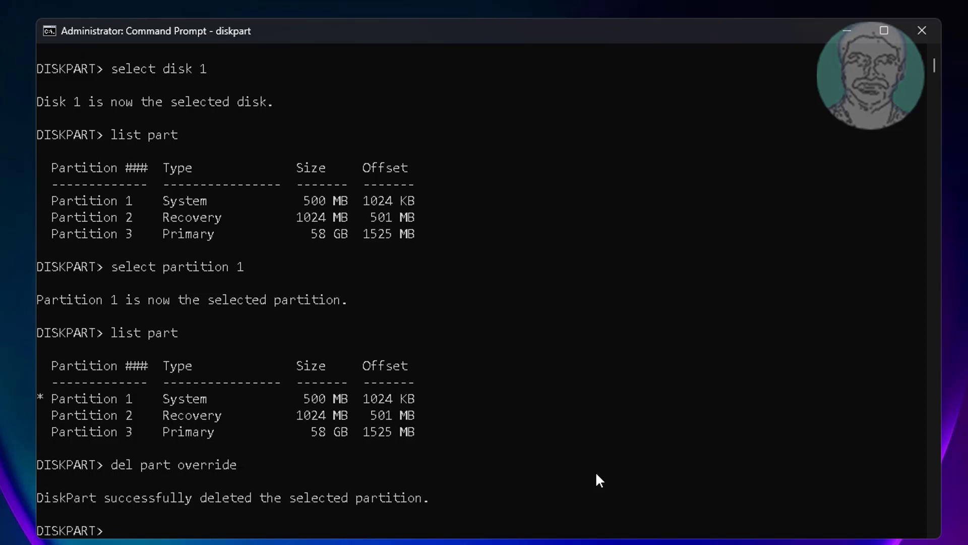
pyautogui.moveTo(800, 482)
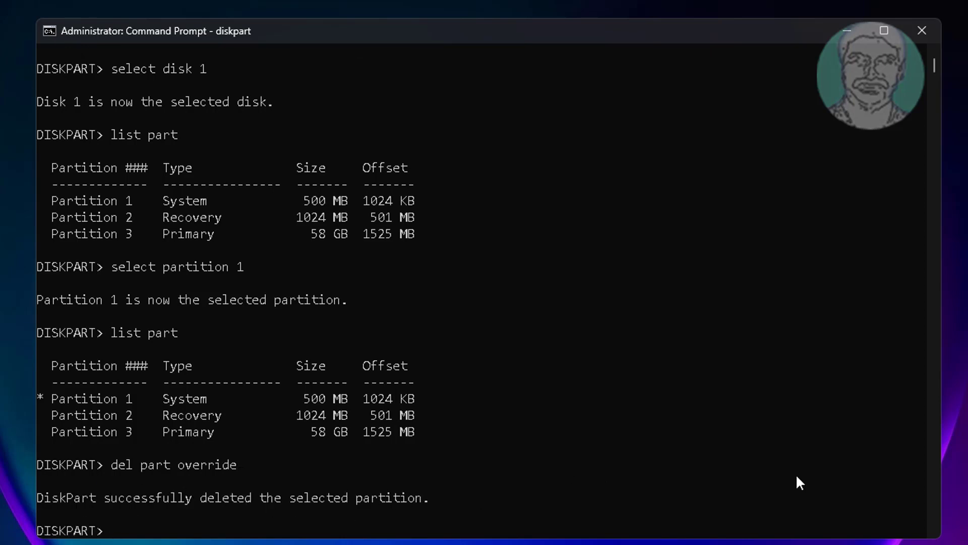
pyautogui.write('list part')
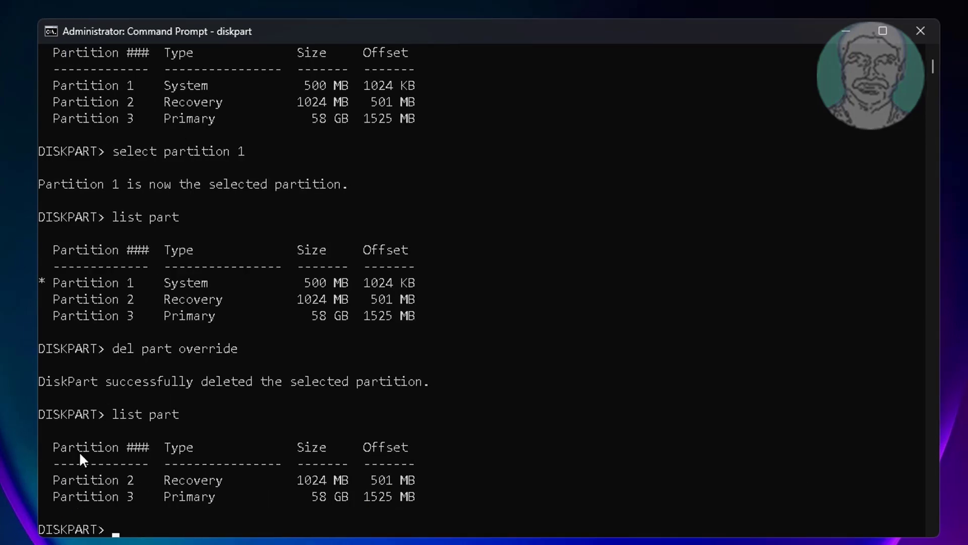
# Step: Select partition 2 and delete the 1024 MB Recovery partition with del part override
pyautogui.click(881, 31)
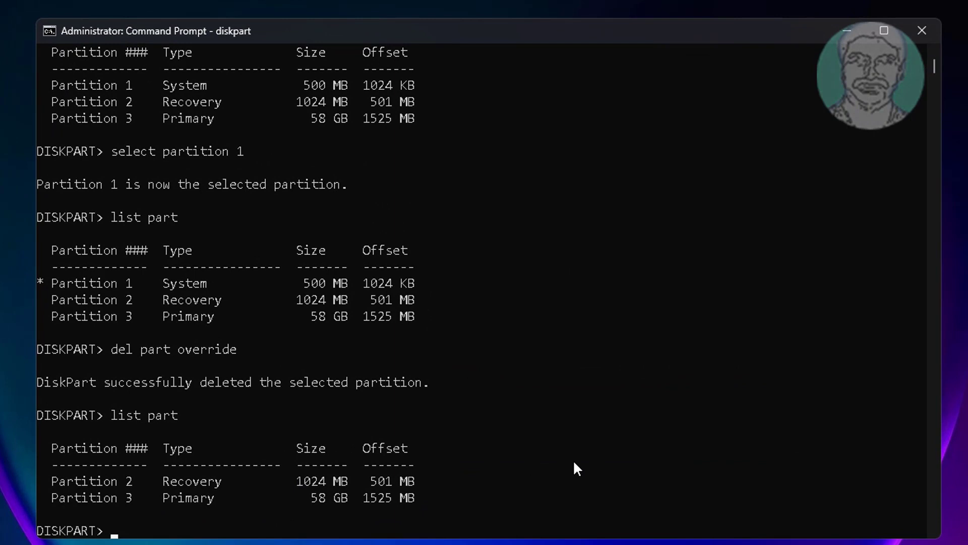
pyautogui.write('sel part 2')
pyautogui.write('list part')
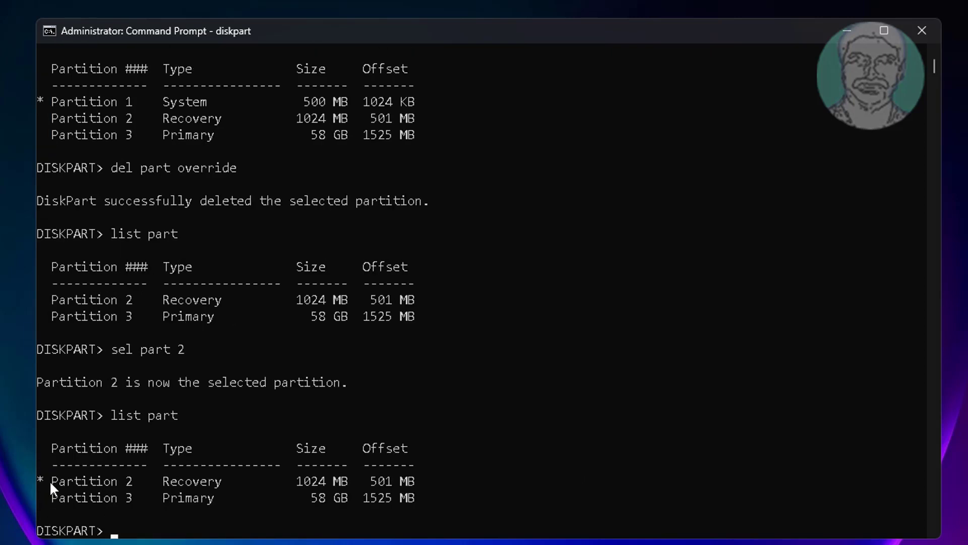
pyautogui.click(105, 480)
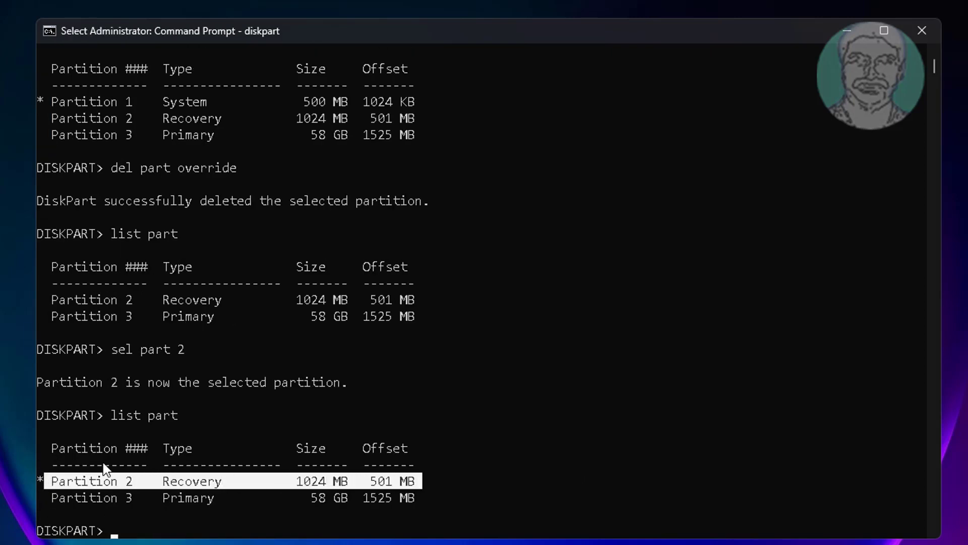
pyautogui.write('del')
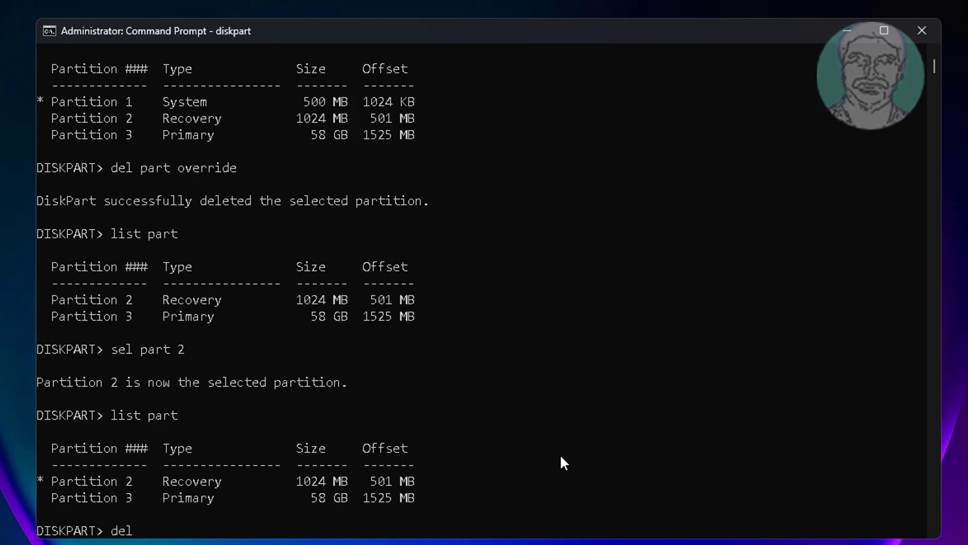
pyautogui.write('part override')
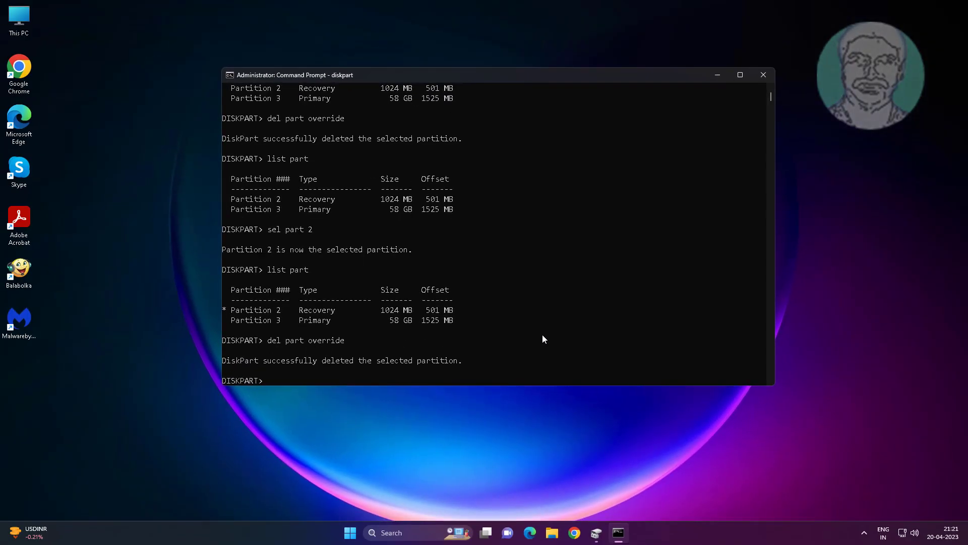
pyautogui.click(596, 533)
pyautogui.write('list par')
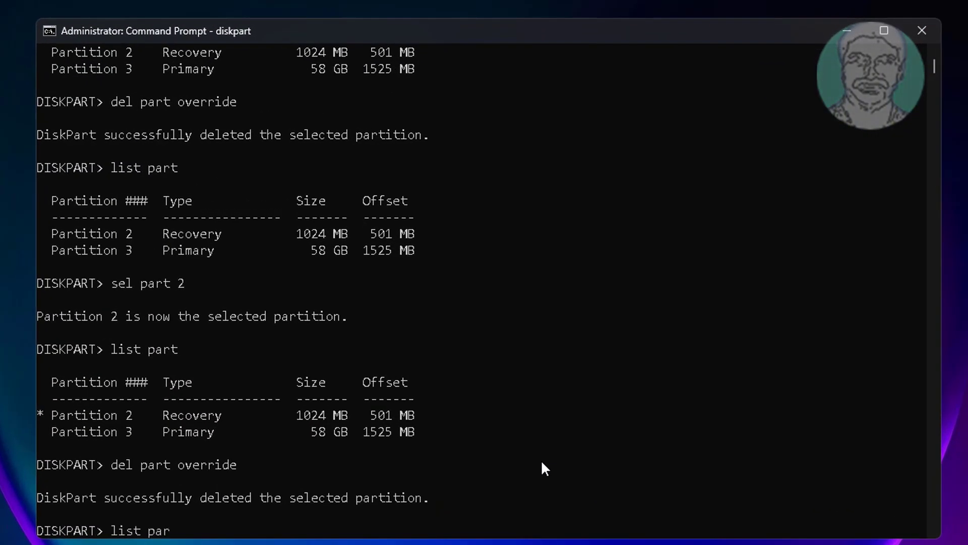
# Step: Select partition 3, delete the 58 GB Primary partition with override, and relist to confirm Disk 1 is empty
pyautogui.press('enter')
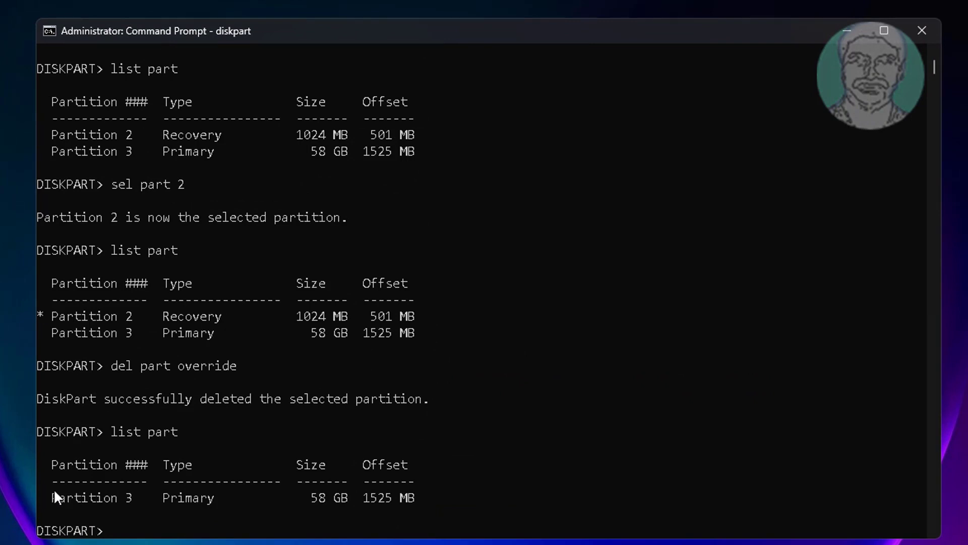
pyautogui.moveTo(567, 501)
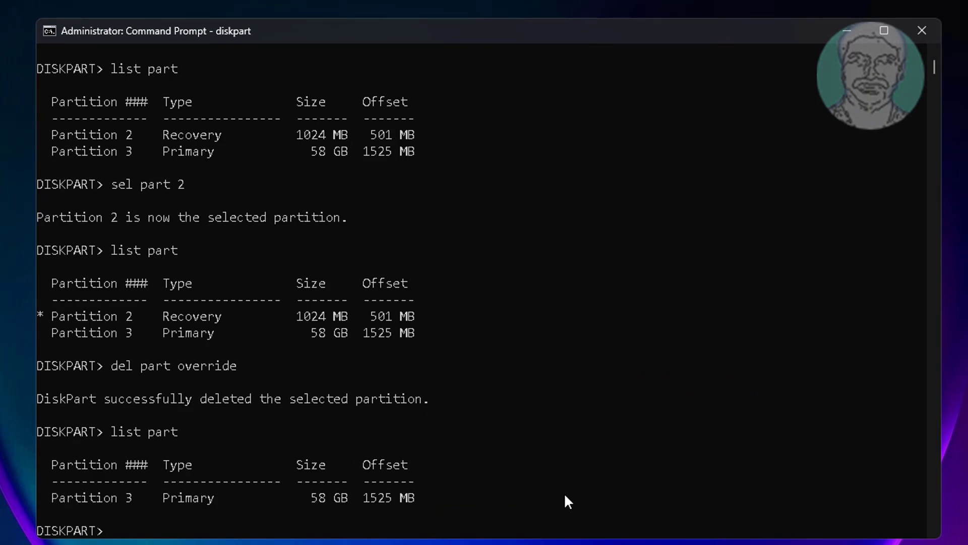
pyautogui.write('sel part 3')
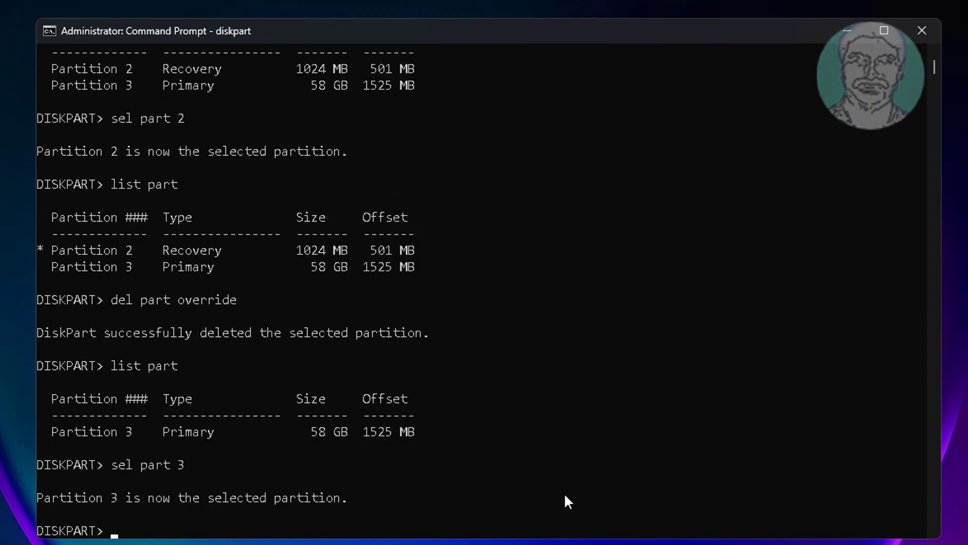
pyautogui.write('list part')
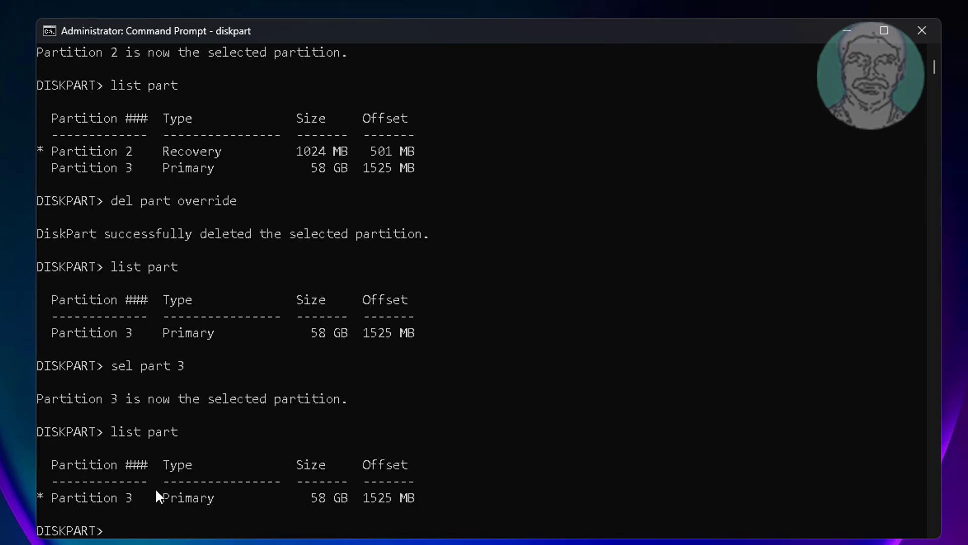
pyautogui.moveTo(568, 494)
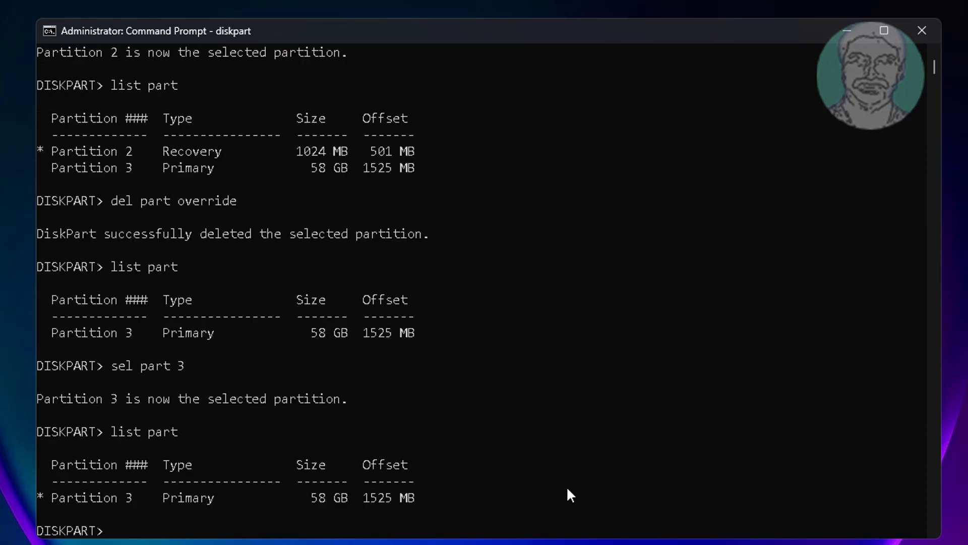
pyautogui.write('del part override')
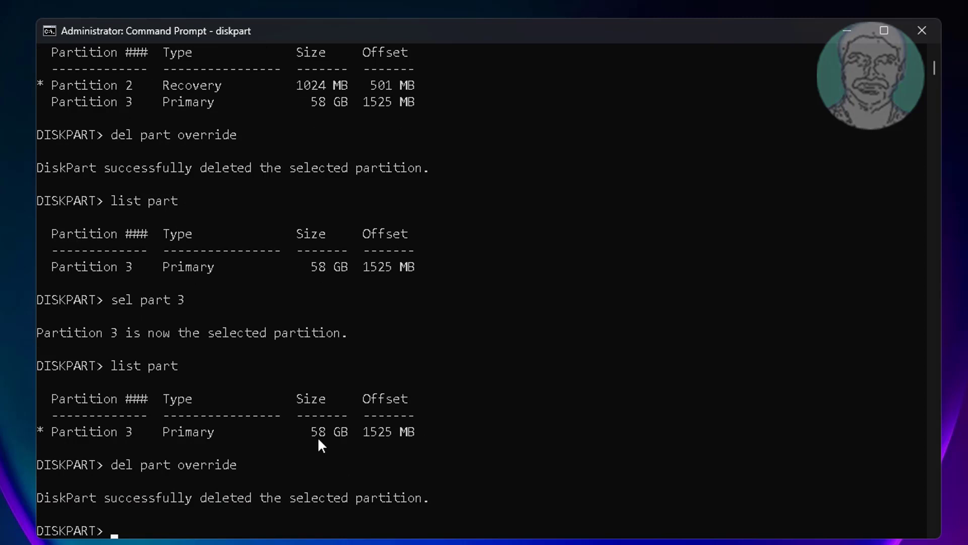
pyautogui.write('l')
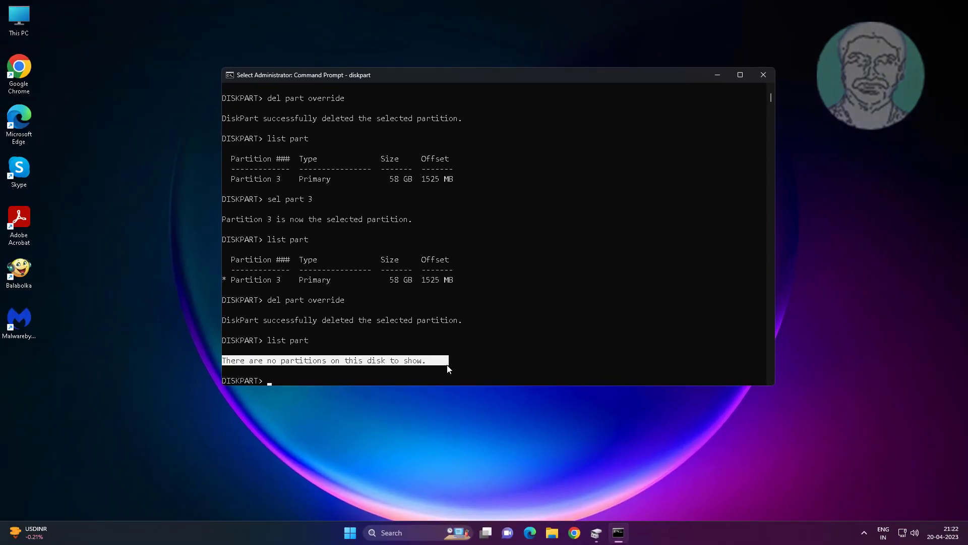
pyautogui.moveTo(370, 368)
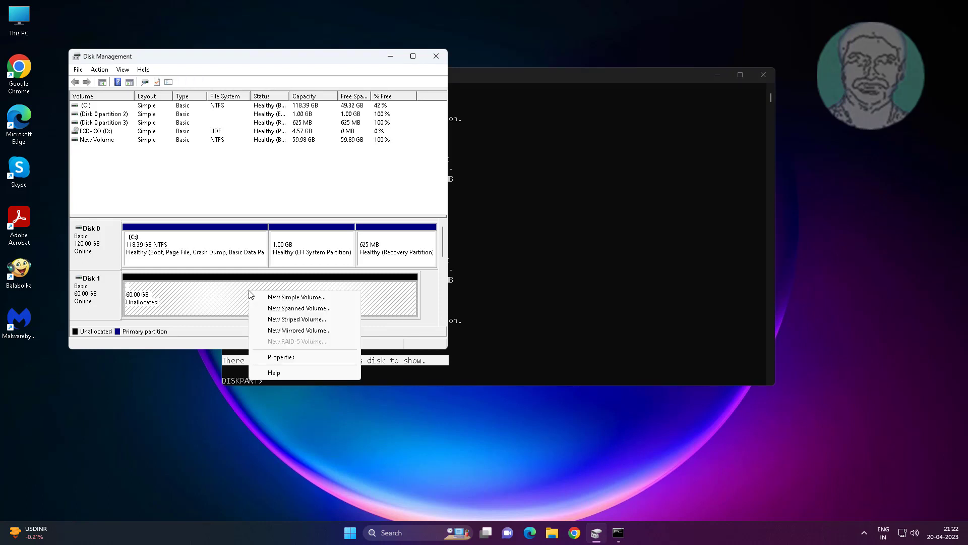
# Step: Create a 61438 MB NTFS simple volume with drive letter E on Disk 1, then close Disk Management
pyautogui.click(297, 297)
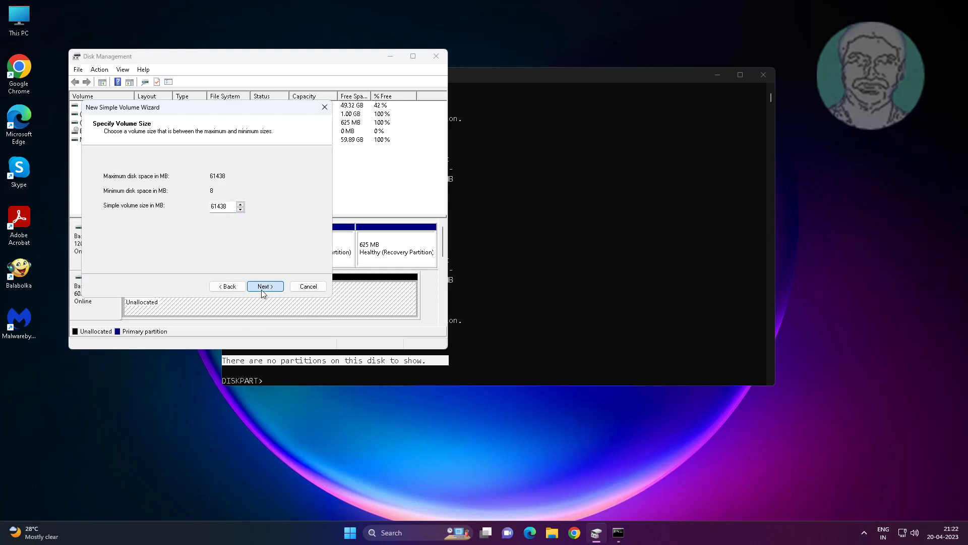
pyautogui.click(264, 285)
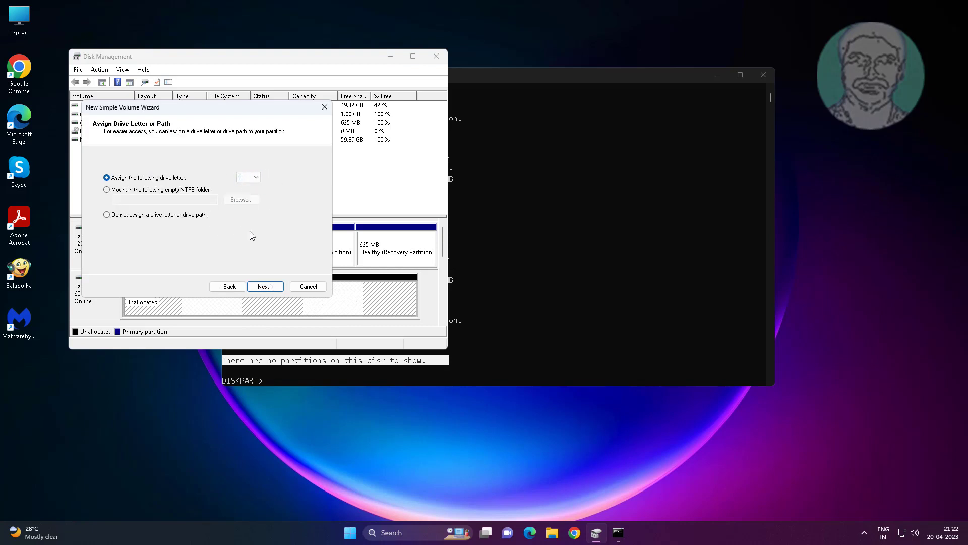
pyautogui.click(263, 286)
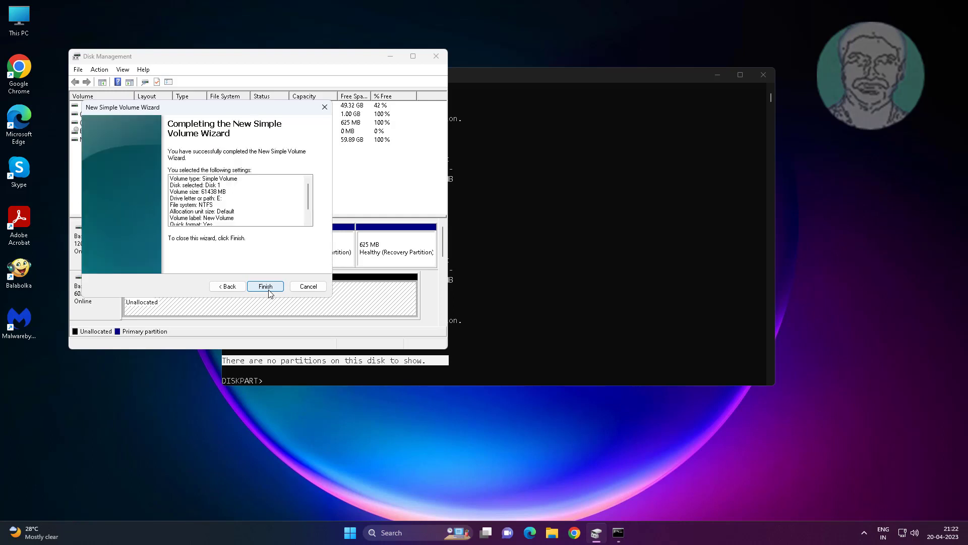
pyautogui.click(265, 285)
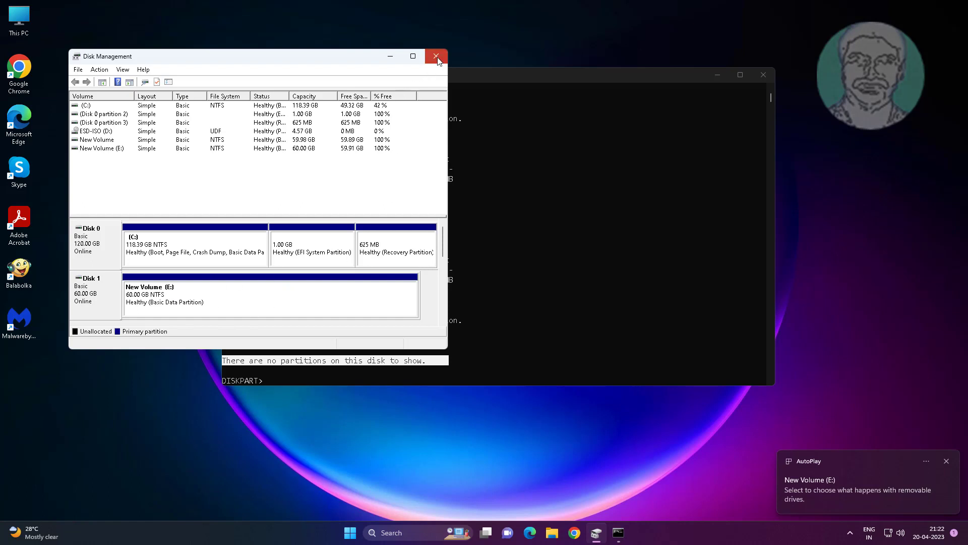
pyautogui.click(436, 57)
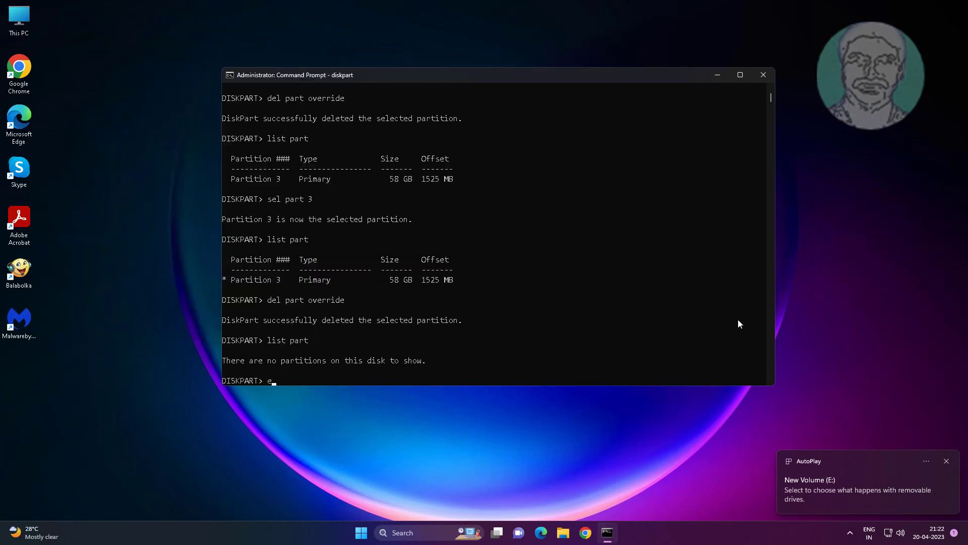
# Step: Exit DiskPart and close the Command Prompt window
pyautogui.write('exit')
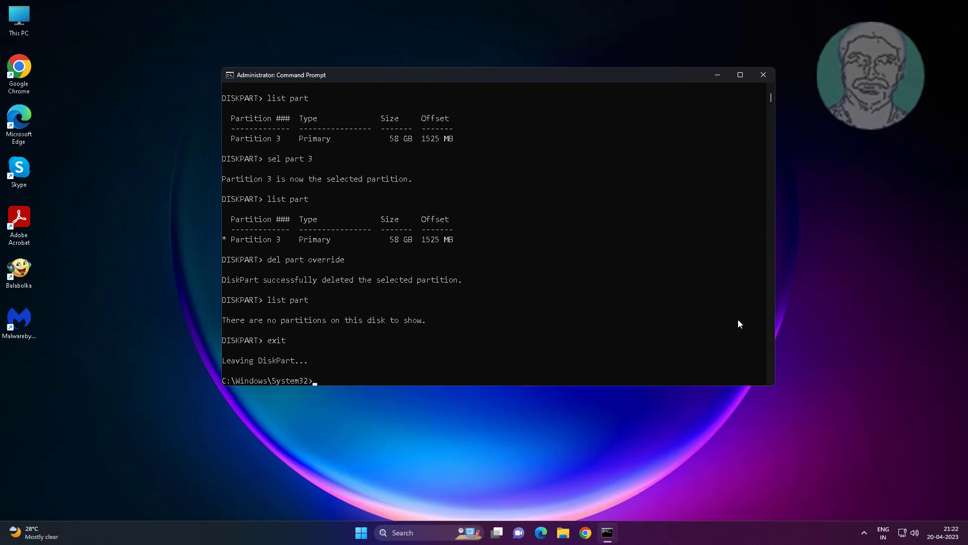
pyautogui.click(764, 75)
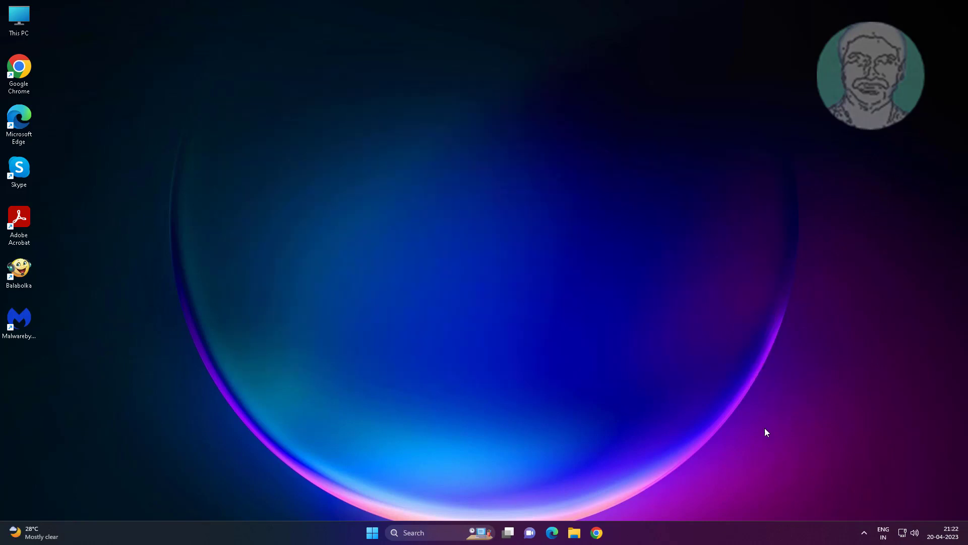